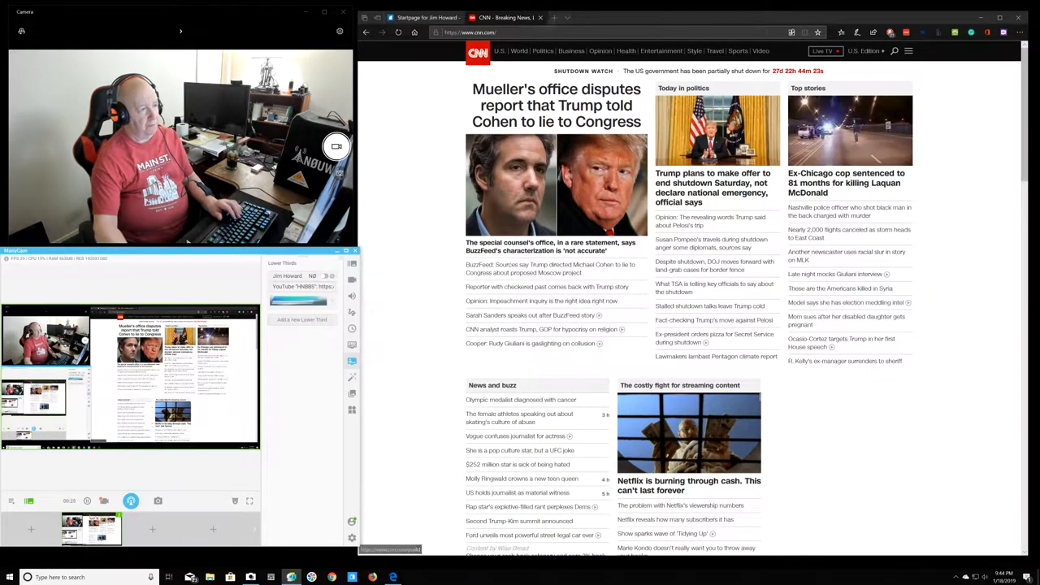
Load cowtownhamfest.com in a new Edge tab and scroll the homepage to the footer.
click(640, 17)
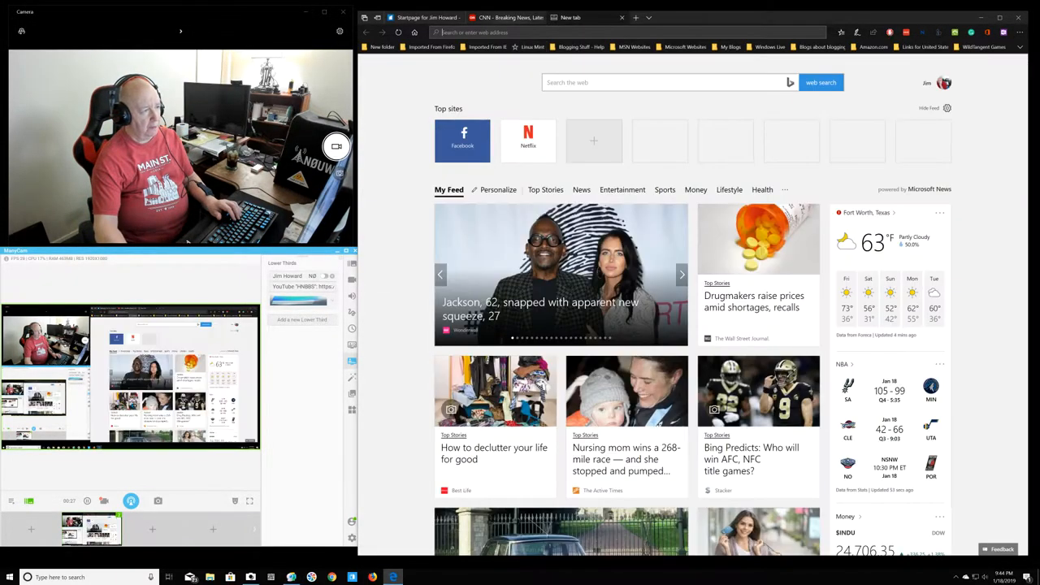
text(cowtownhamfest.com/)
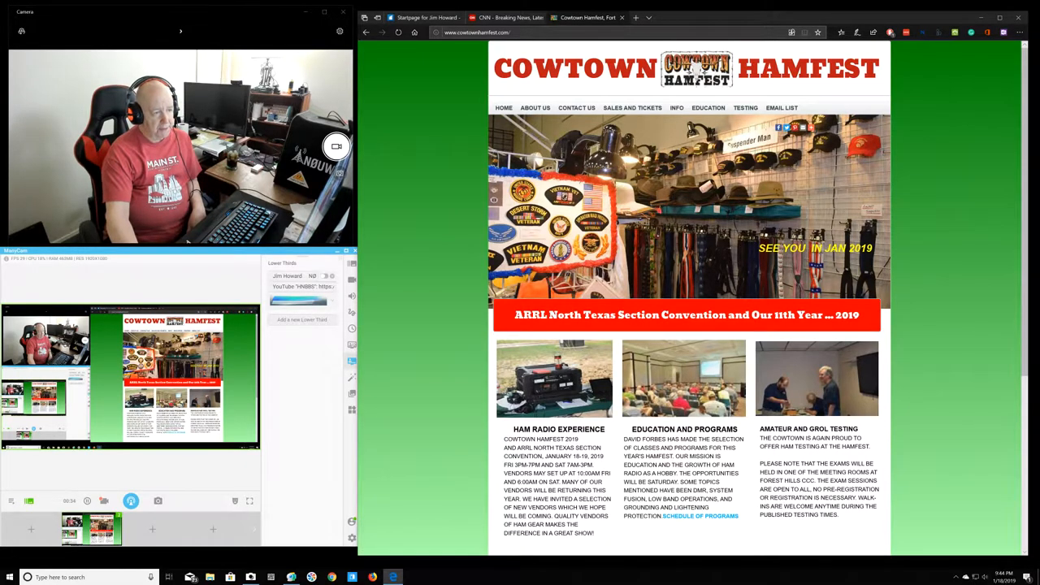
scroll(down, 3)
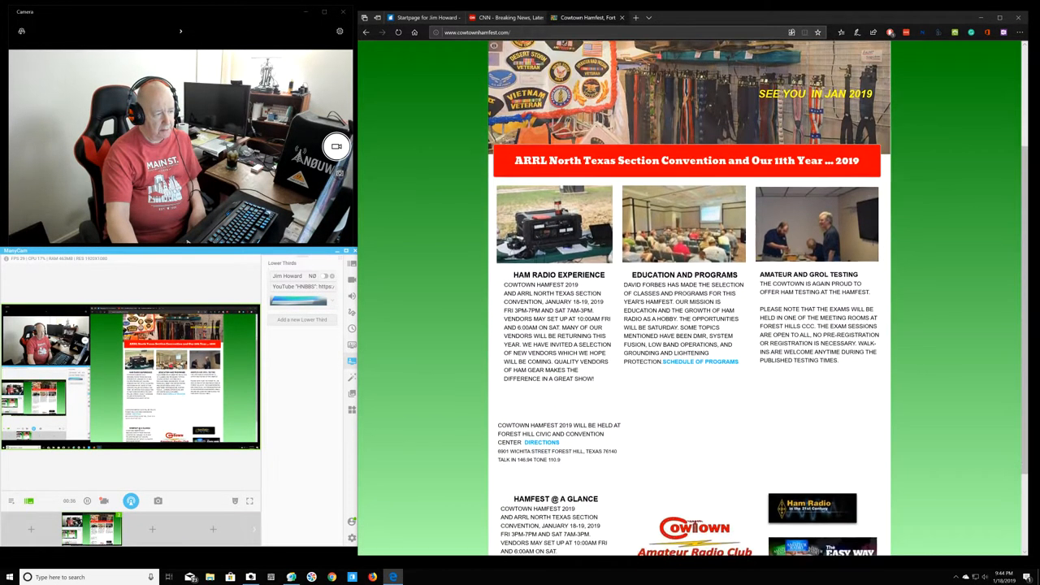
scroll(down, 3)
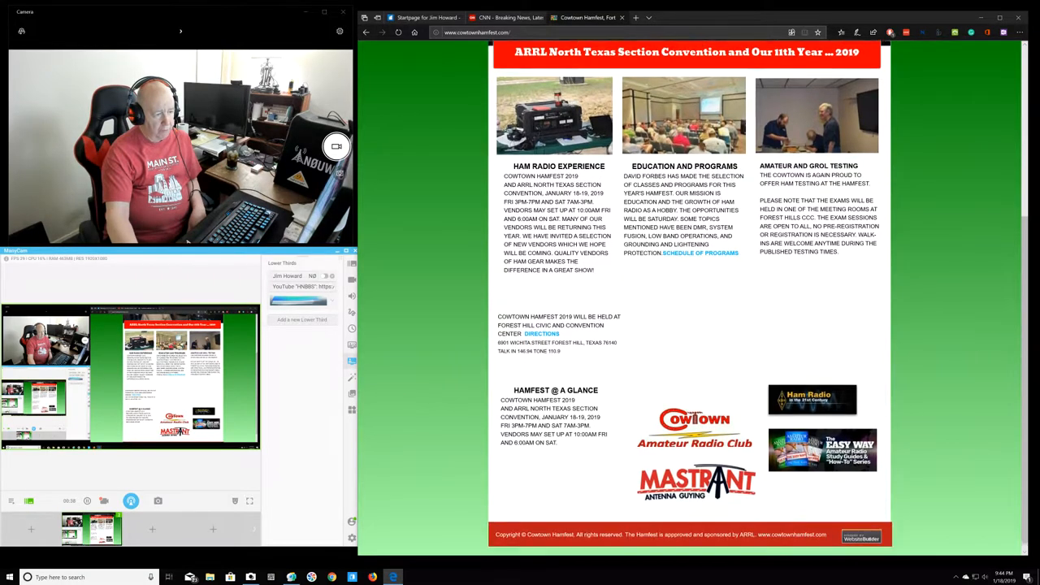
scroll(down, 3)
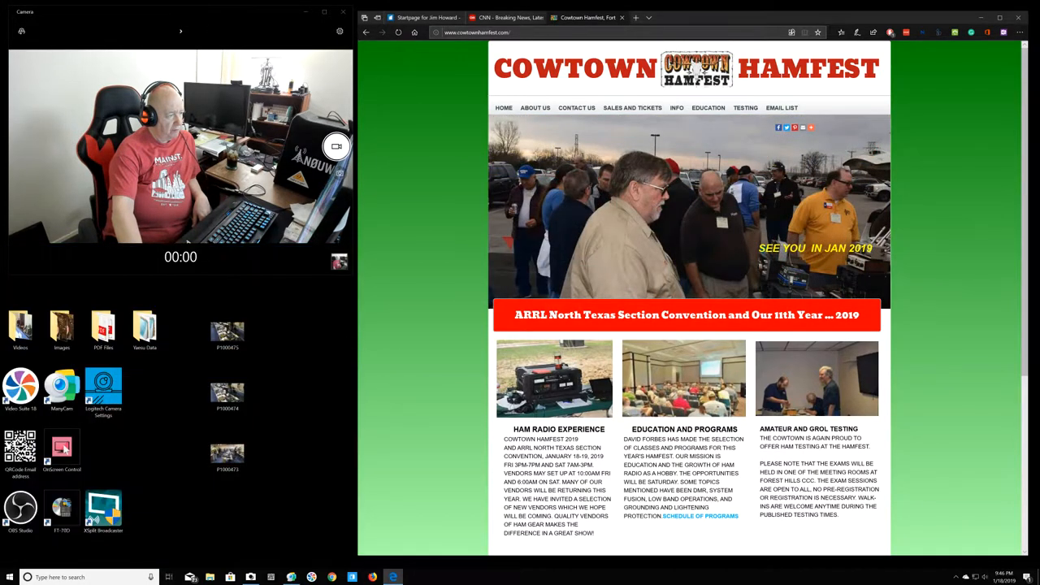
Select the P1000475 photo icon on the desktop.
click(227, 329)
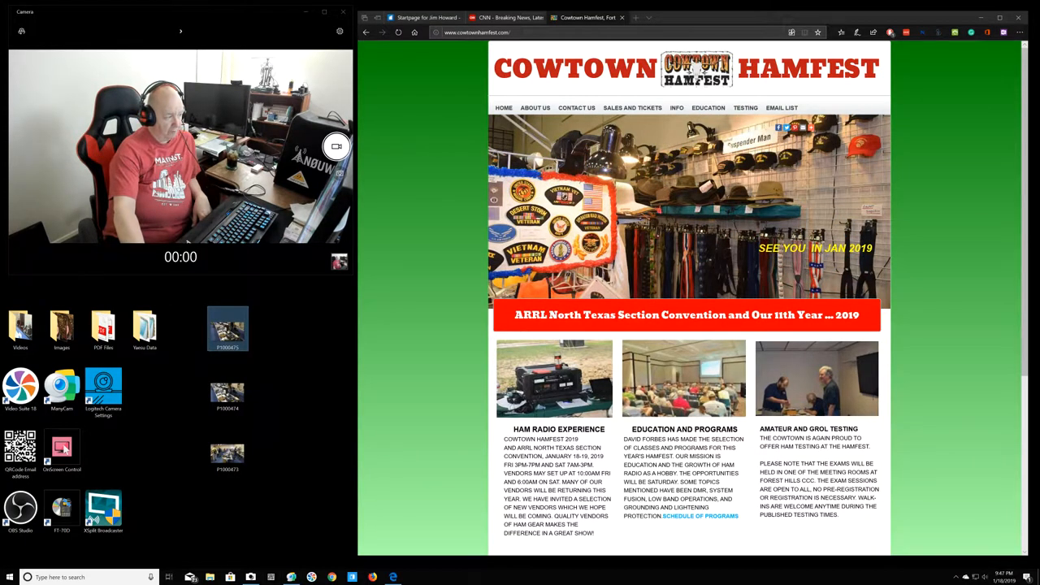
mouse_move(227, 329)
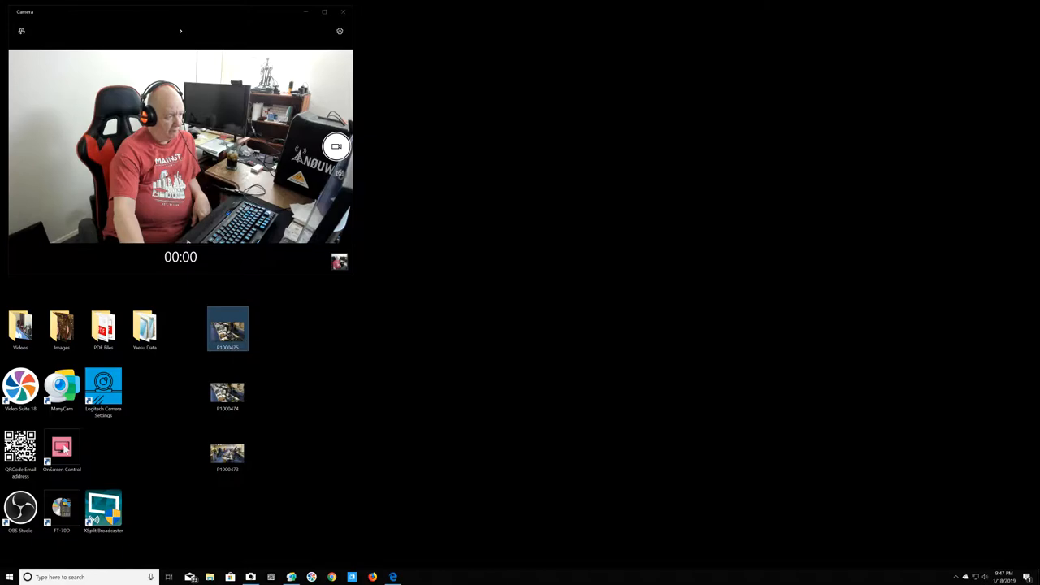
Open P1000475 in IrfanView to view the vendor table of boxed electronics.
double_click(228, 327)
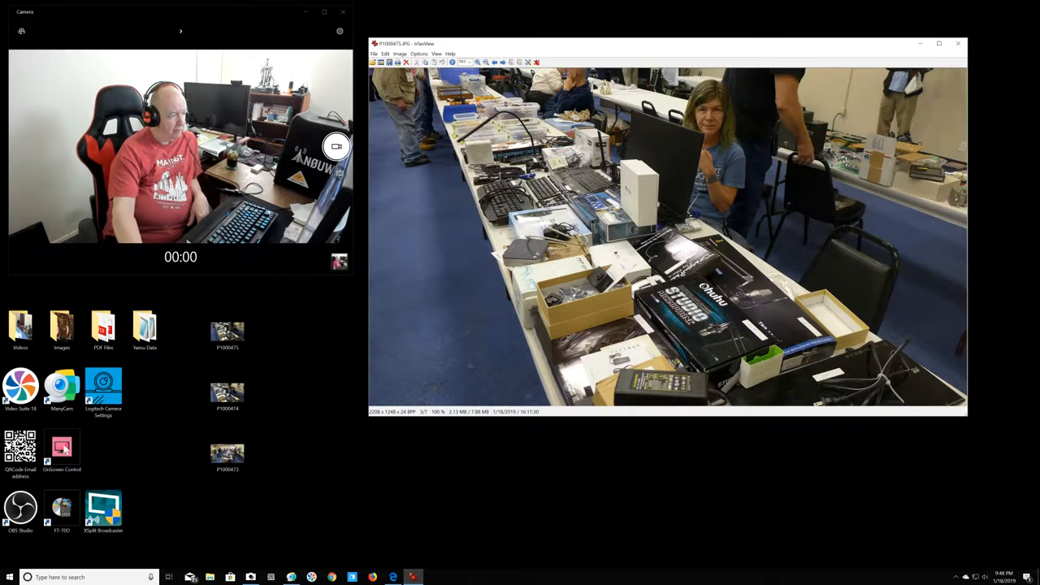
Step back to the previous photo, P1000474, showing more attendees.
click(227, 390)
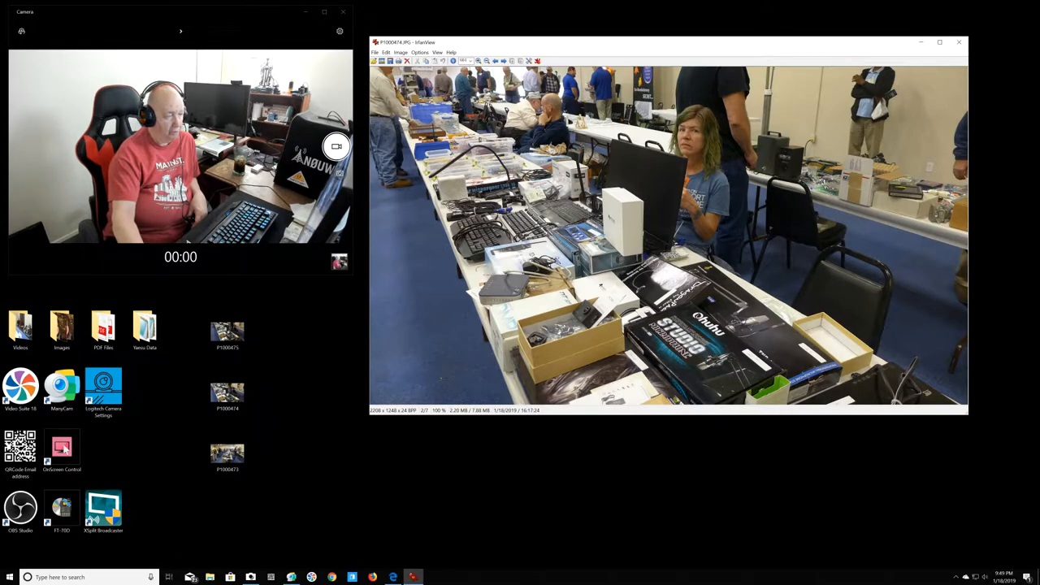
Close the viewer, open P1000473 of the crowded hall, then close it again.
click(958, 42)
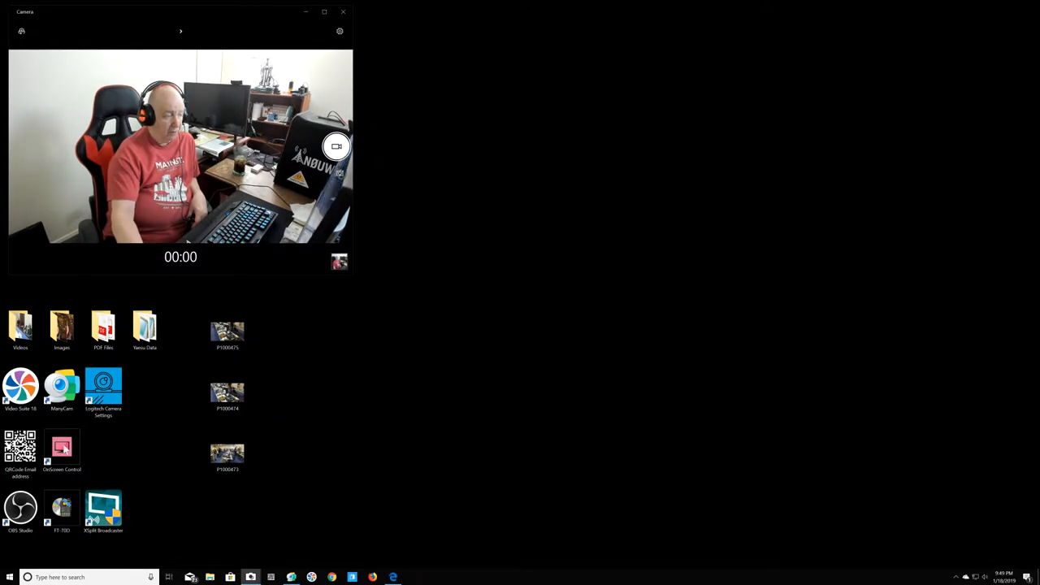
double_click(226, 451)
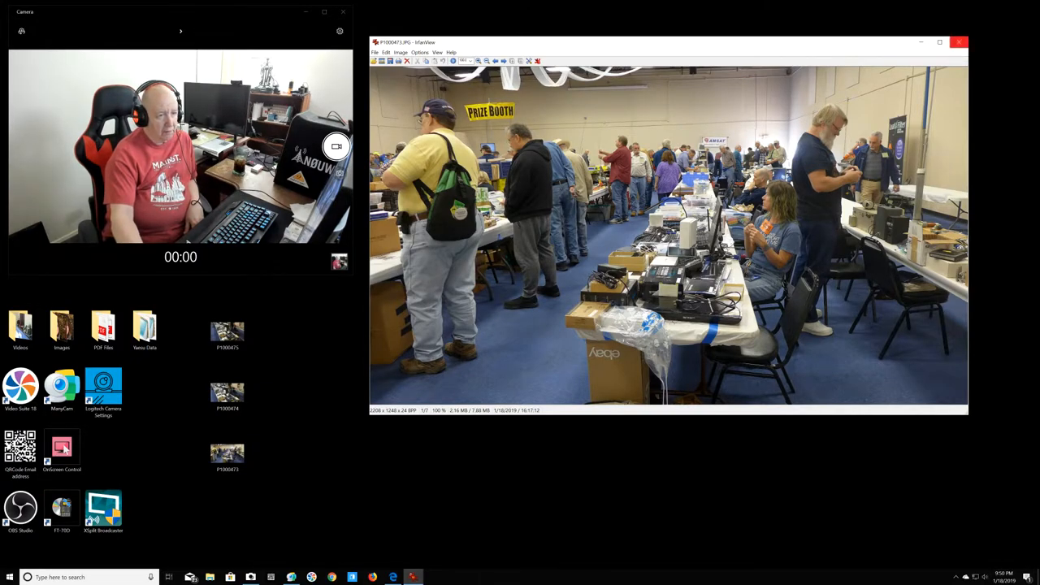
click(959, 43)
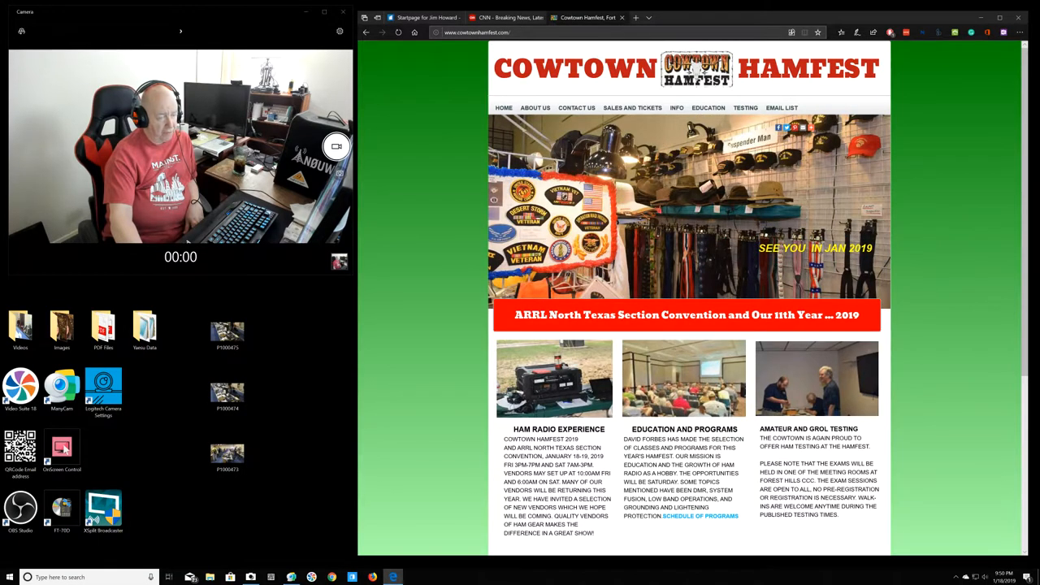
scroll(down, 3)
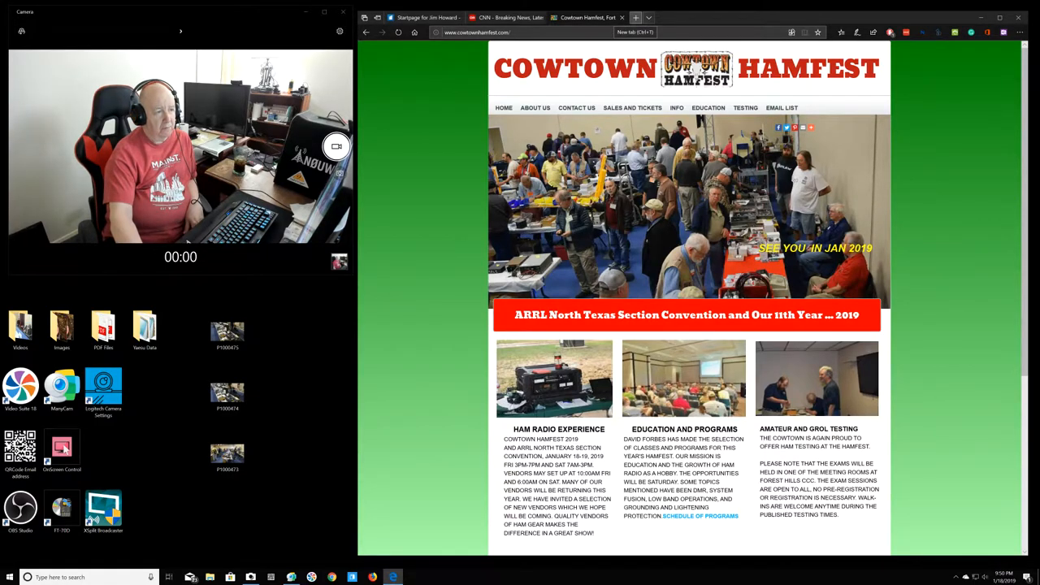
In a new tab, search YouTube for 'cowtown ham fest', correcting a typo.
click(635, 18)
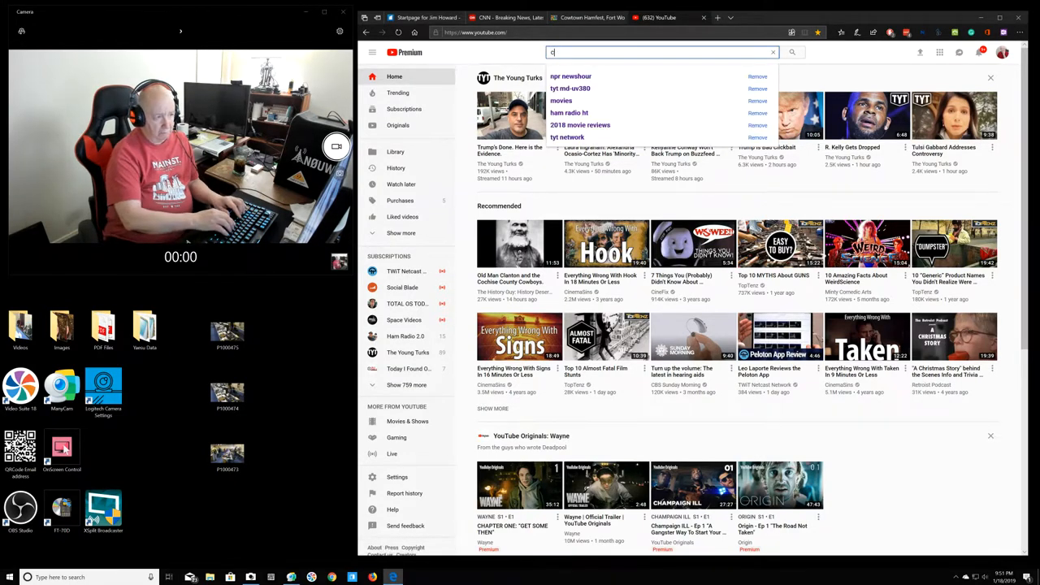
text(owtown)
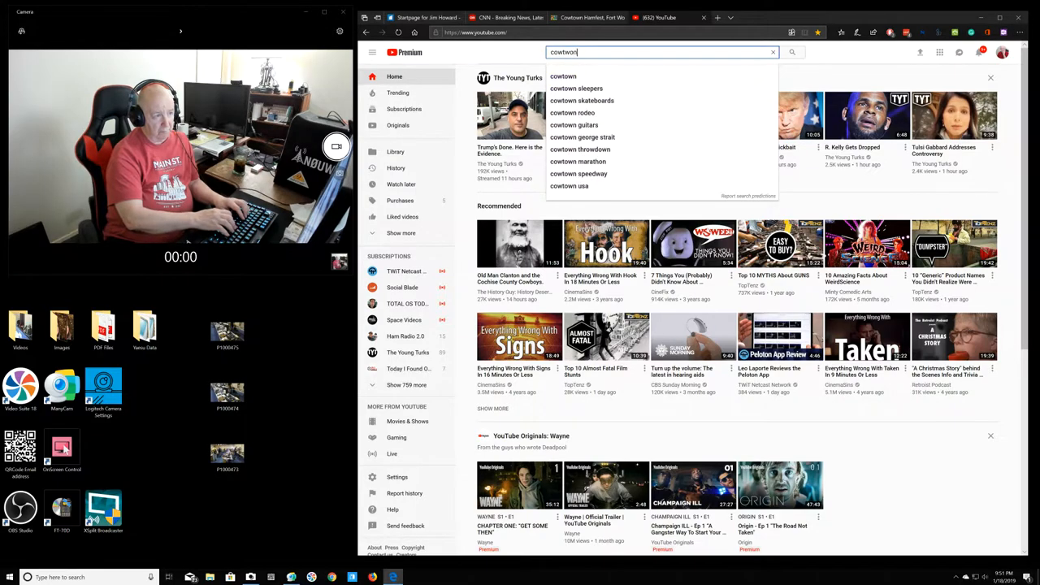
key(Backspace)
text(pwm)
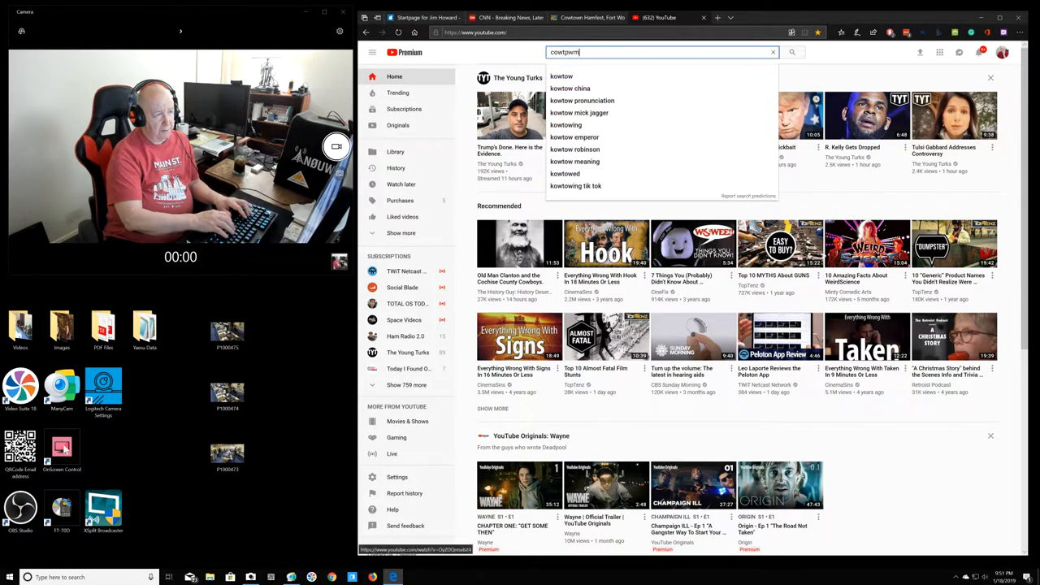
key(Backspace)
text(own ha)
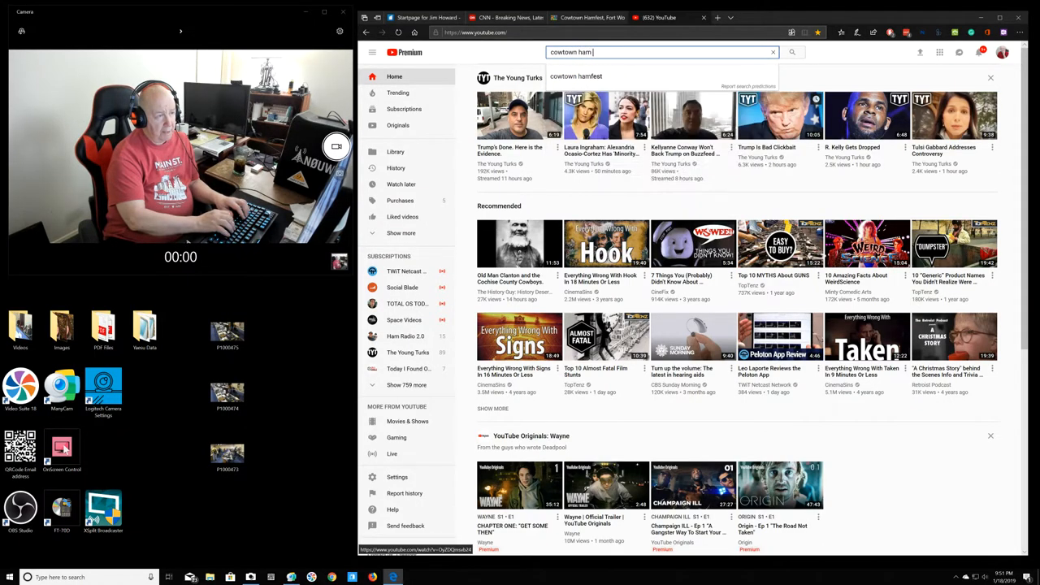
text(fest)
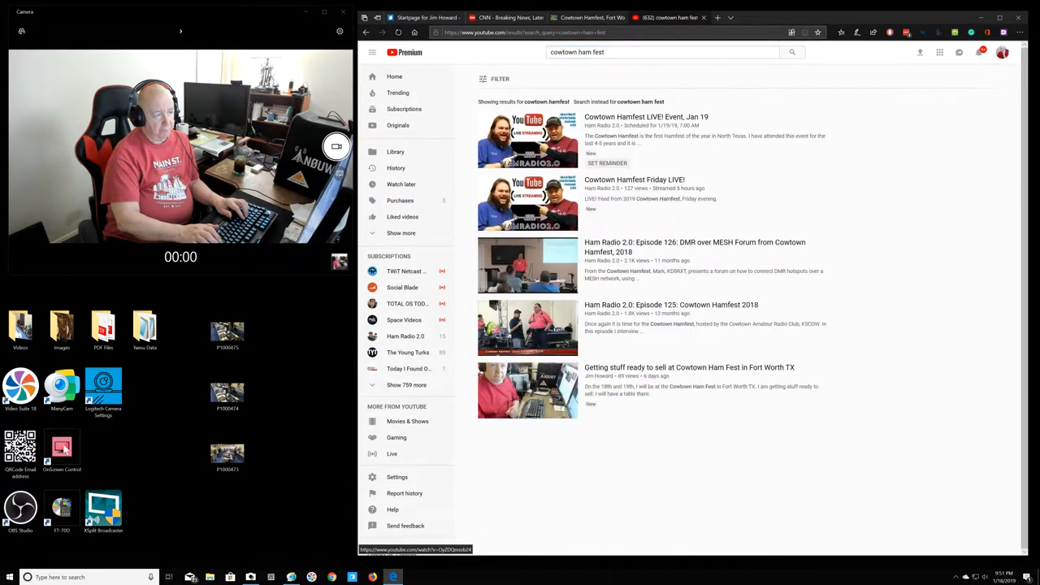
Scroll the results to the 'Cowtown Hamfest Friday LIVE!' stream replay.
scroll(down, 3)
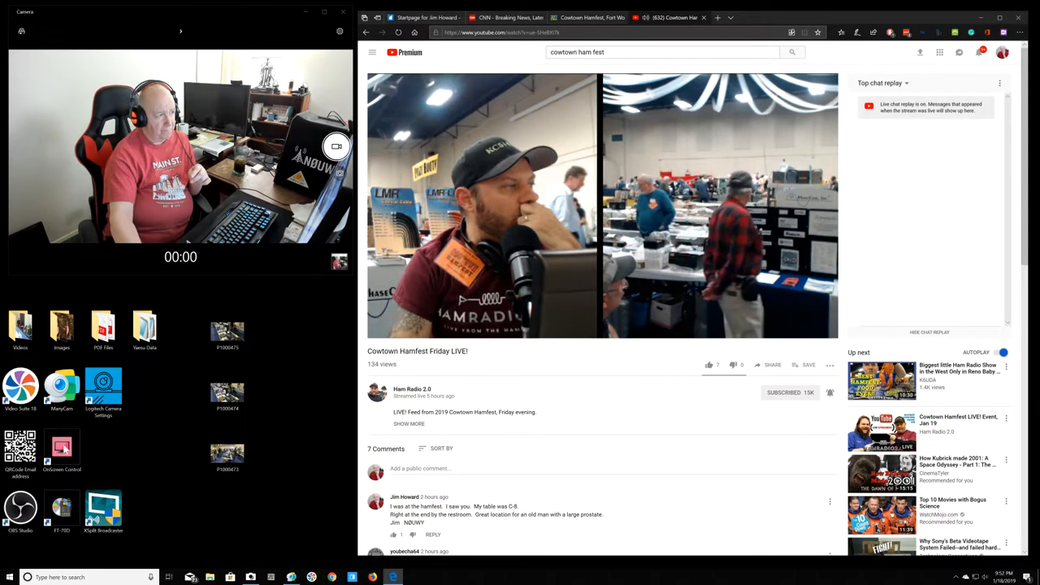
Open 'Cowtown Hamfest LIVE! Event, Jan 19' from the Up next list.
click(796, 51)
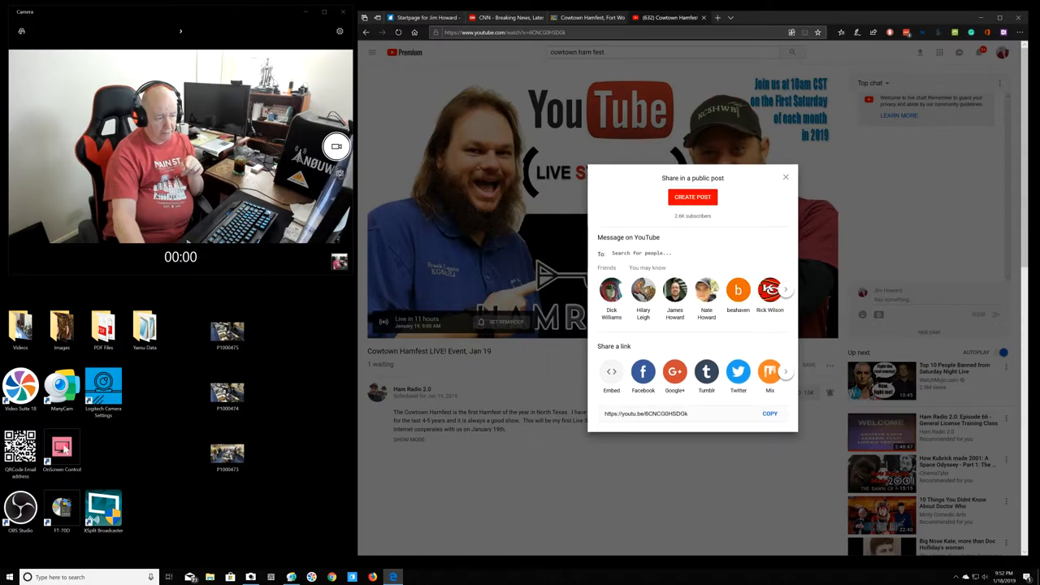
Copy the stream link, close the Share dialog, and check the taskbar calendar date.
click(770, 414)
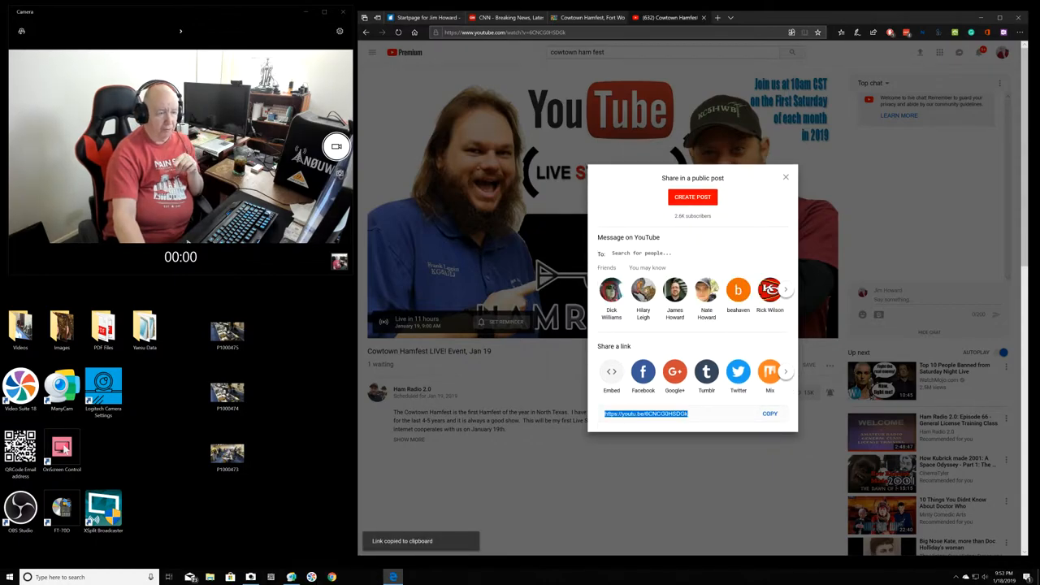
click(785, 177)
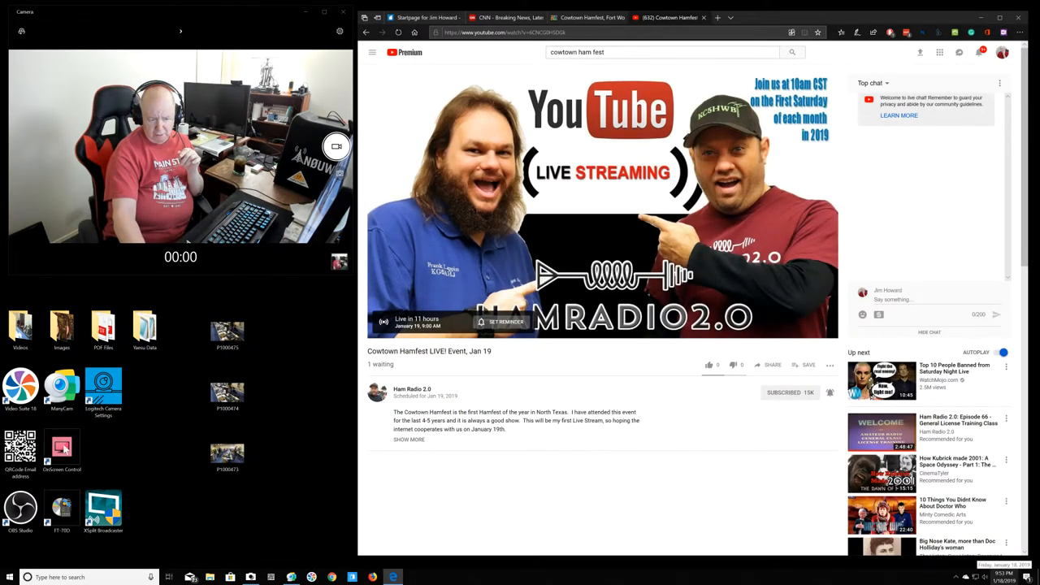
click(1003, 573)
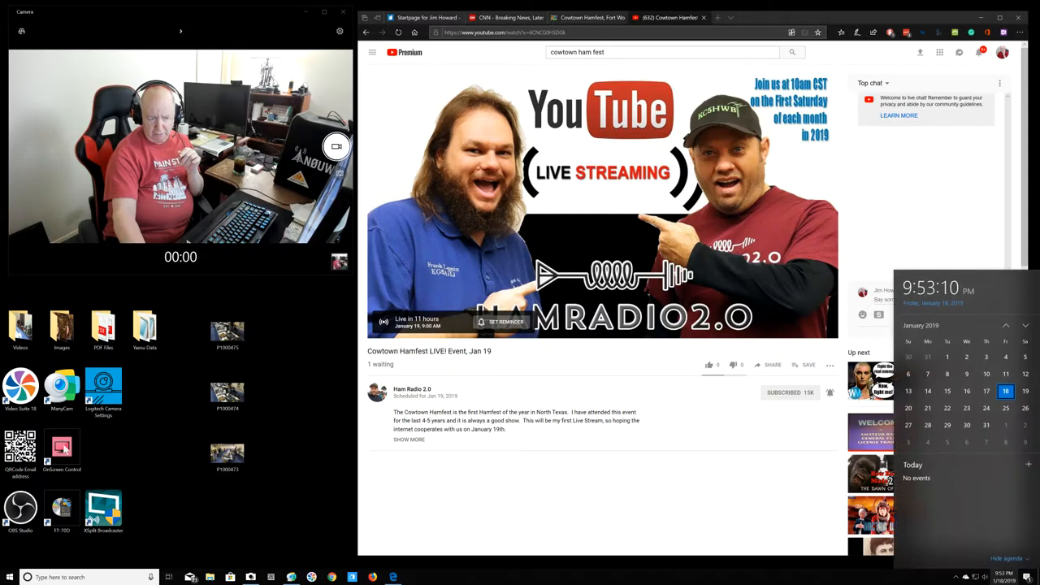